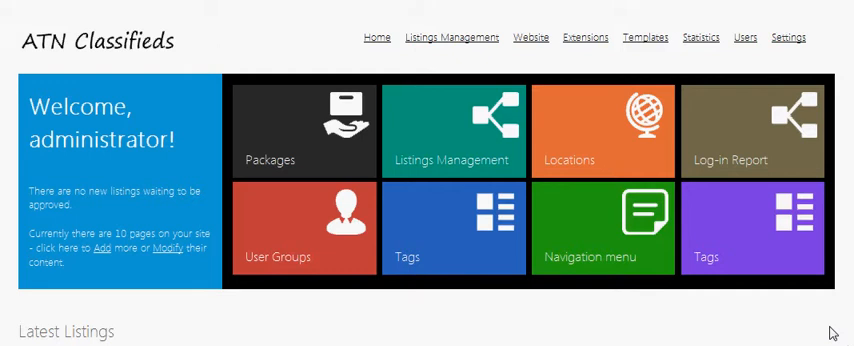
{"action": "mouse_move", "coordinate": [519, 297]}
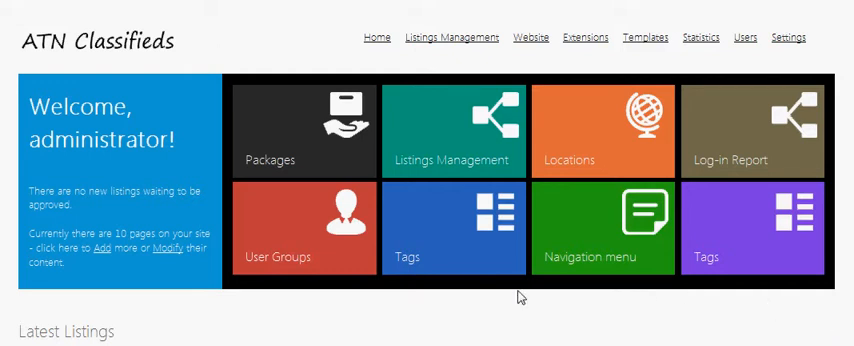
{"action": "mouse_move", "coordinate": [332, 222]}
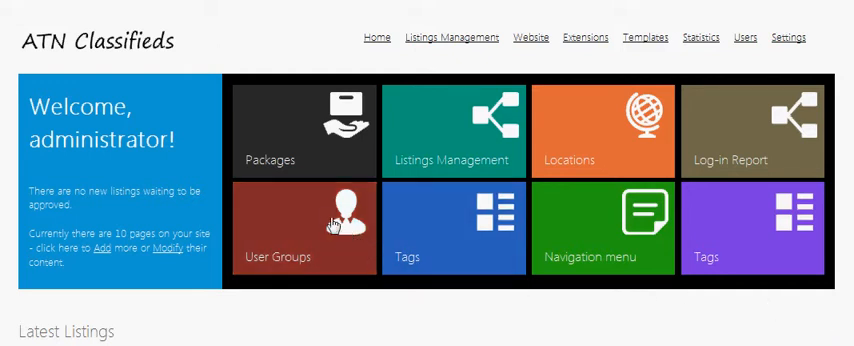
{"action": "mouse_move", "coordinate": [325, 220]}
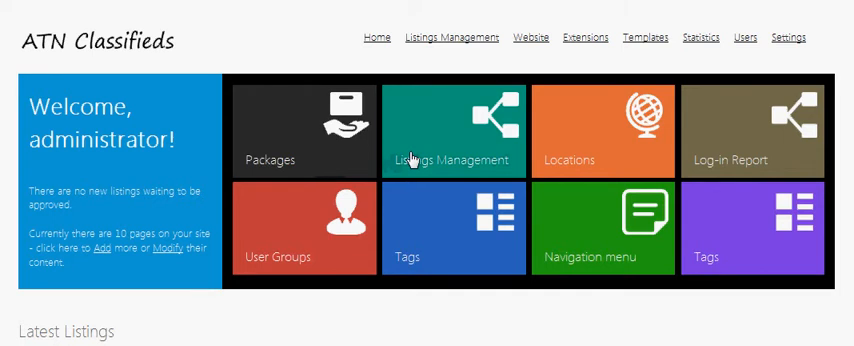
{"action": "mouse_move", "coordinate": [413, 160]}
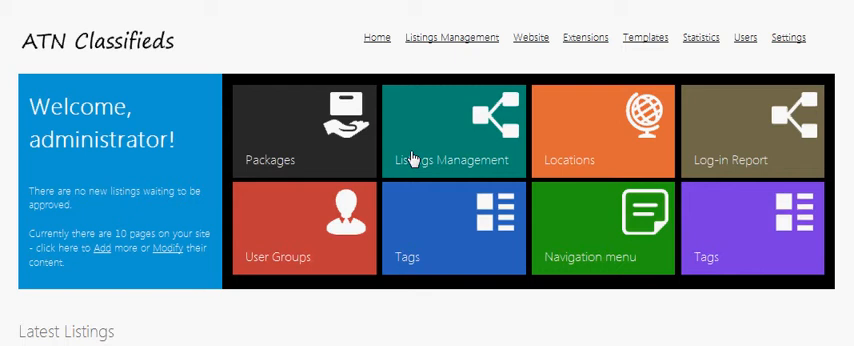
{"action": "mouse_move", "coordinate": [422, 205]}
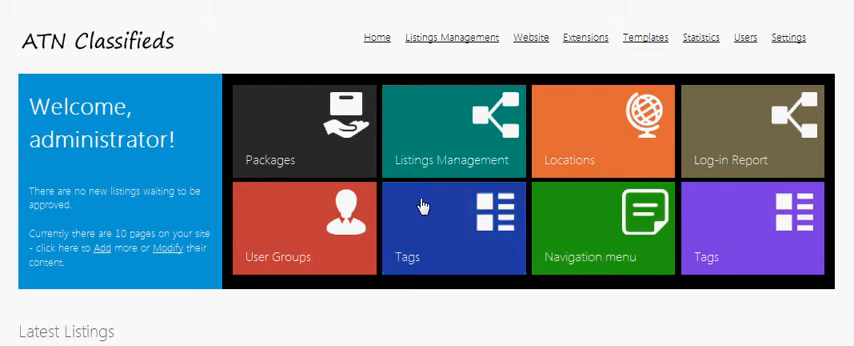
{"action": "mouse_move", "coordinate": [428, 228]}
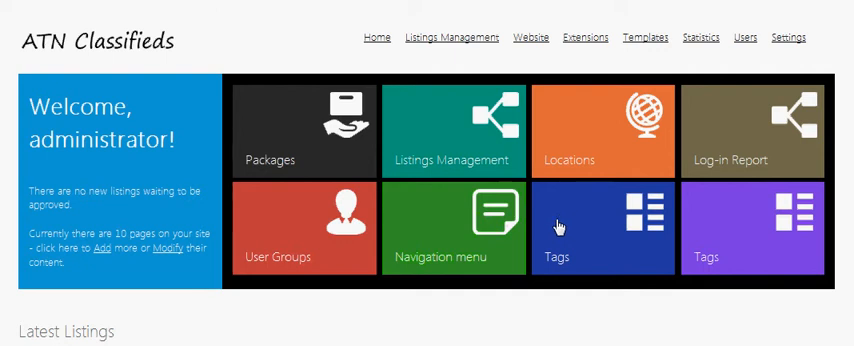
{"action": "mouse_move", "coordinate": [520, 222]}
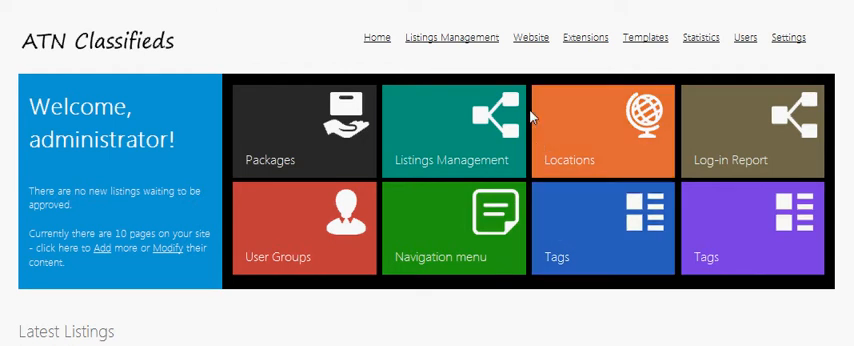
- Open website page management from the new green Management tile, showing the English page tree
{"action": "left_click", "coordinate": [531, 38]}
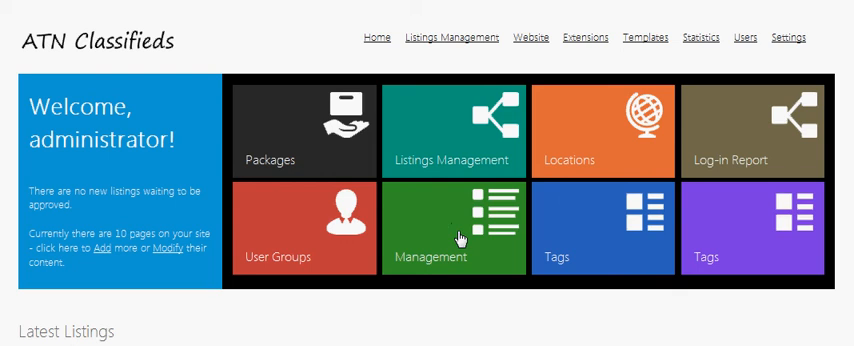
{"action": "left_click", "coordinate": [453, 228]}
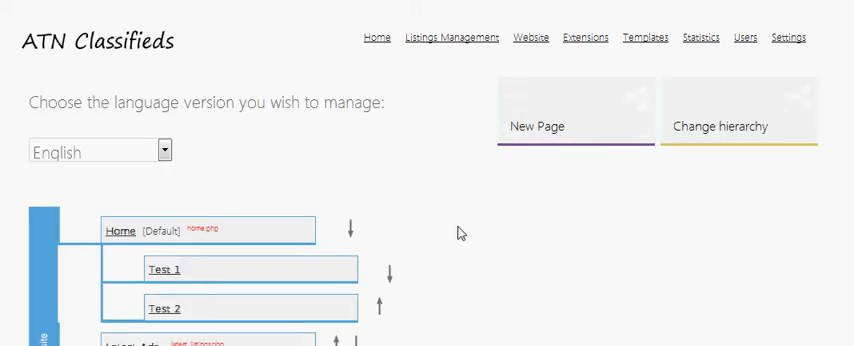